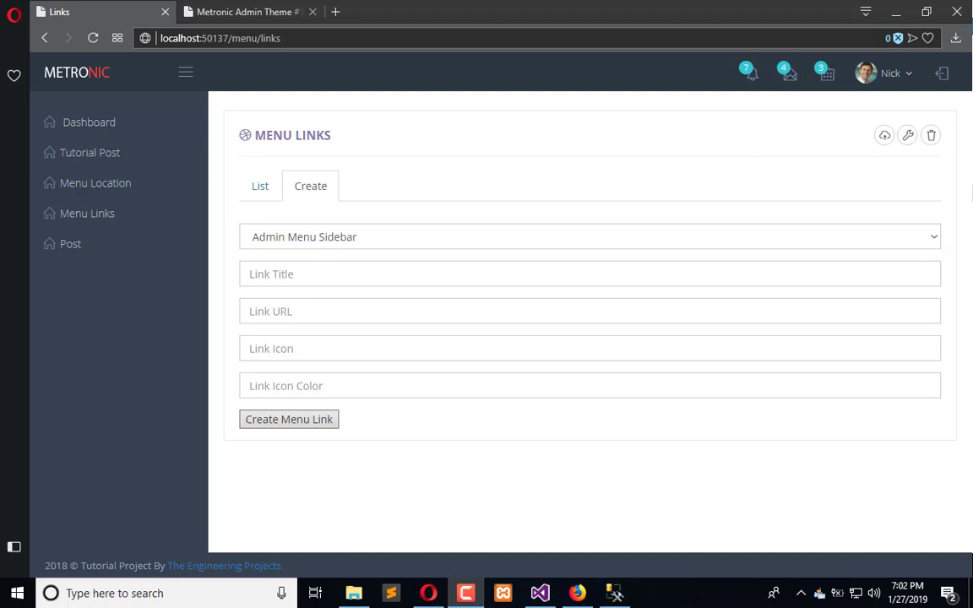
mouse_move(603, 497)
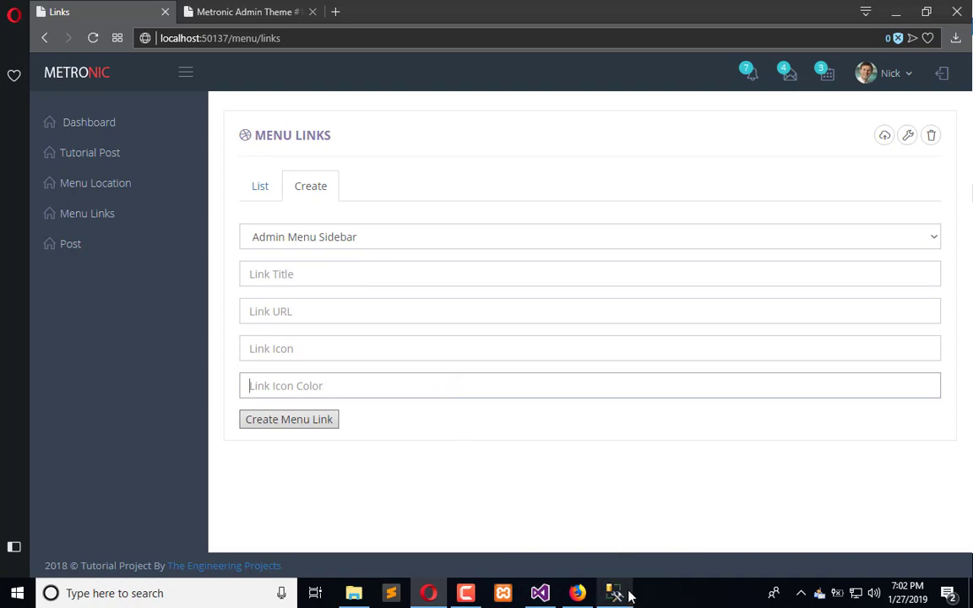
Expand TutorialProject > Tables > dbo.MenuLinks > Columns to list the table's four columns.
click(615, 591)
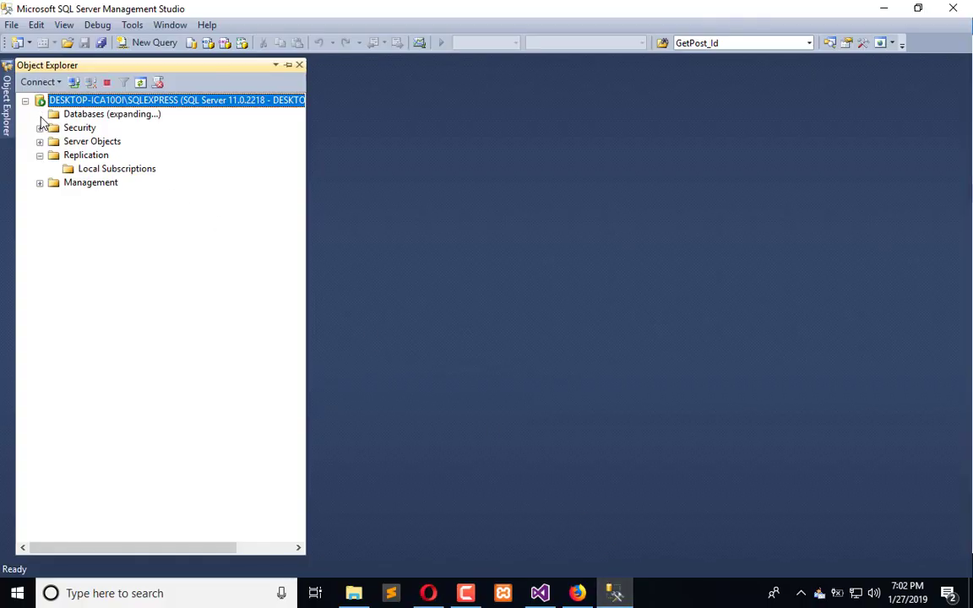
click(40, 113)
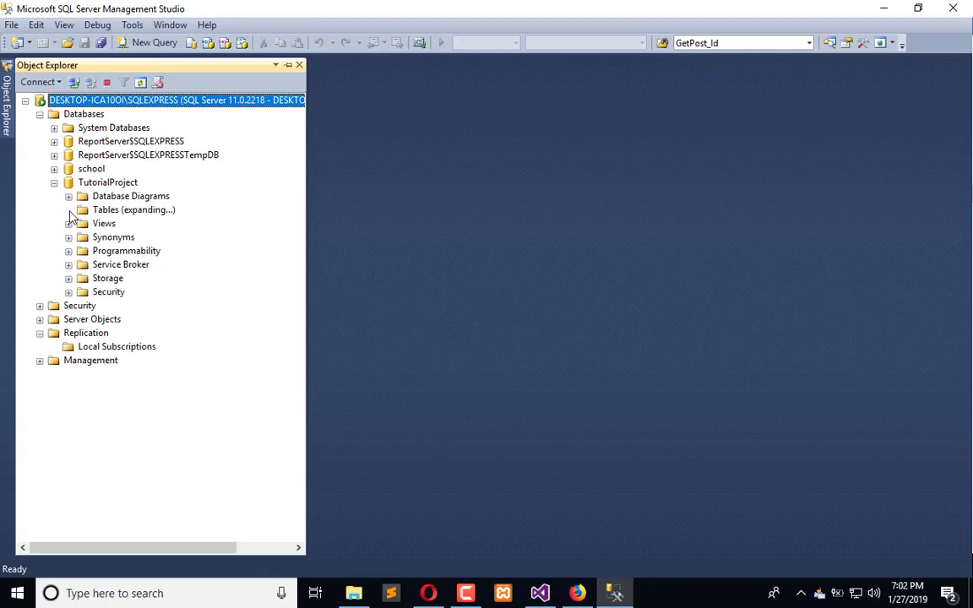
click(69, 210)
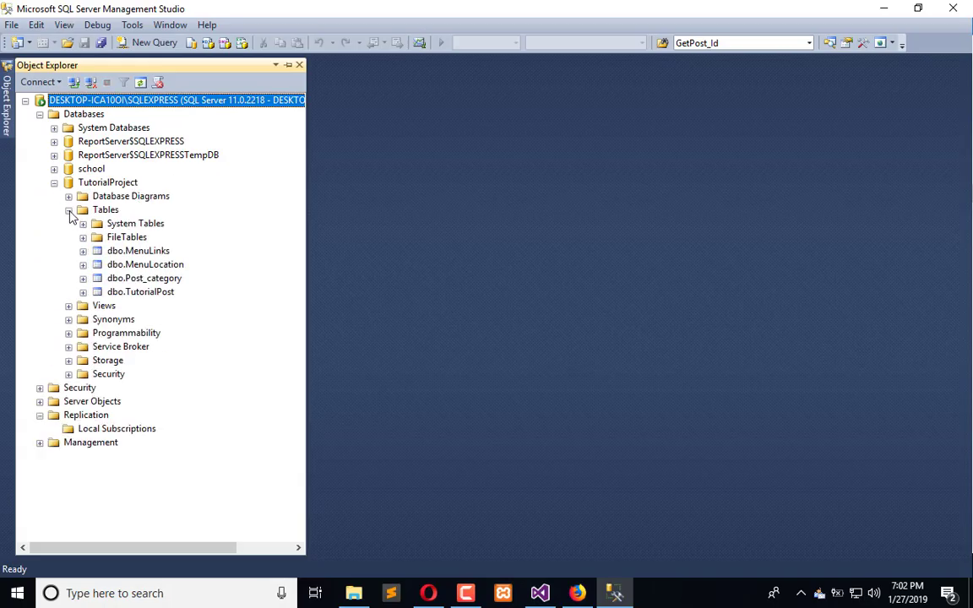
click(85, 250)
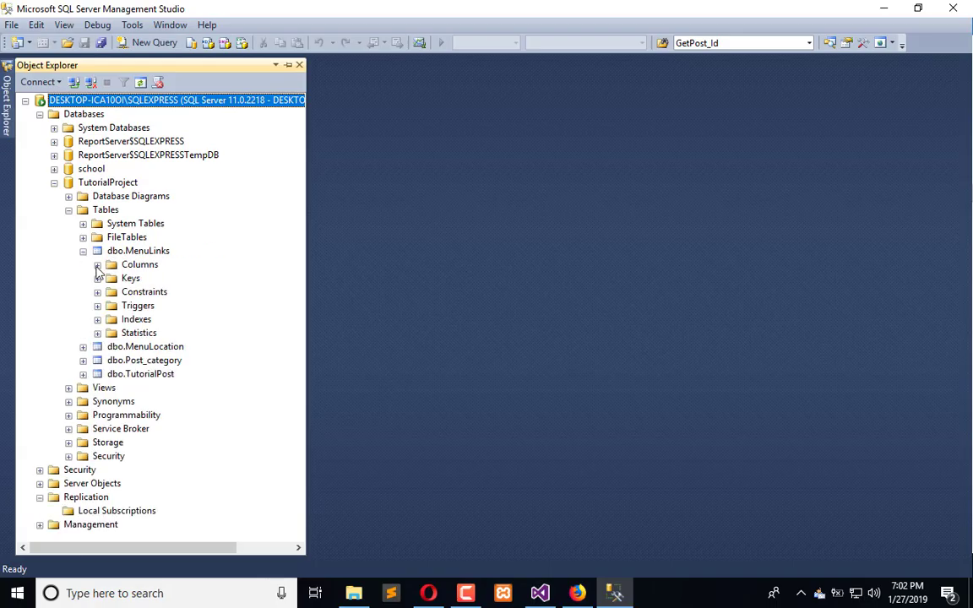
click(98, 264)
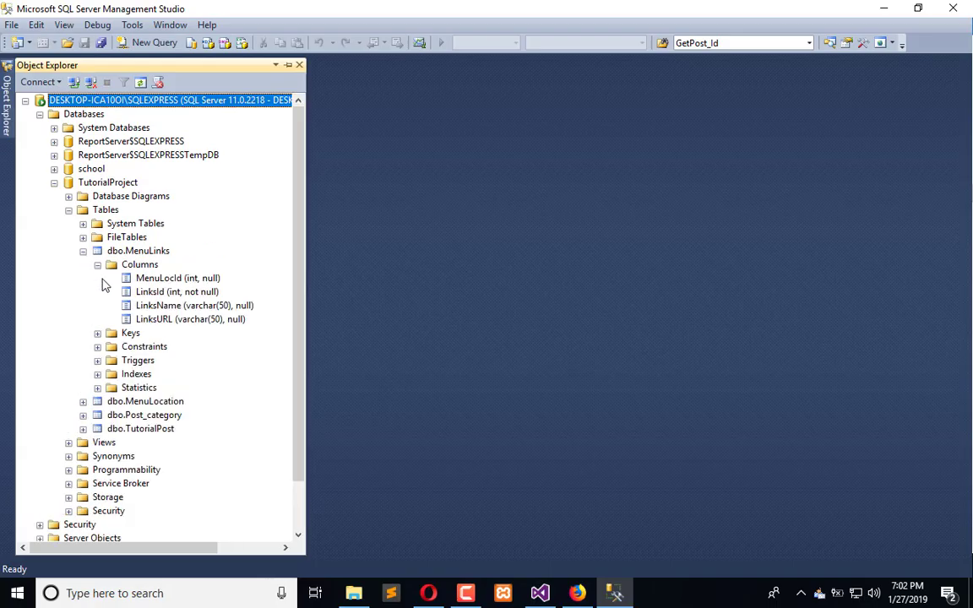
mouse_move(144, 301)
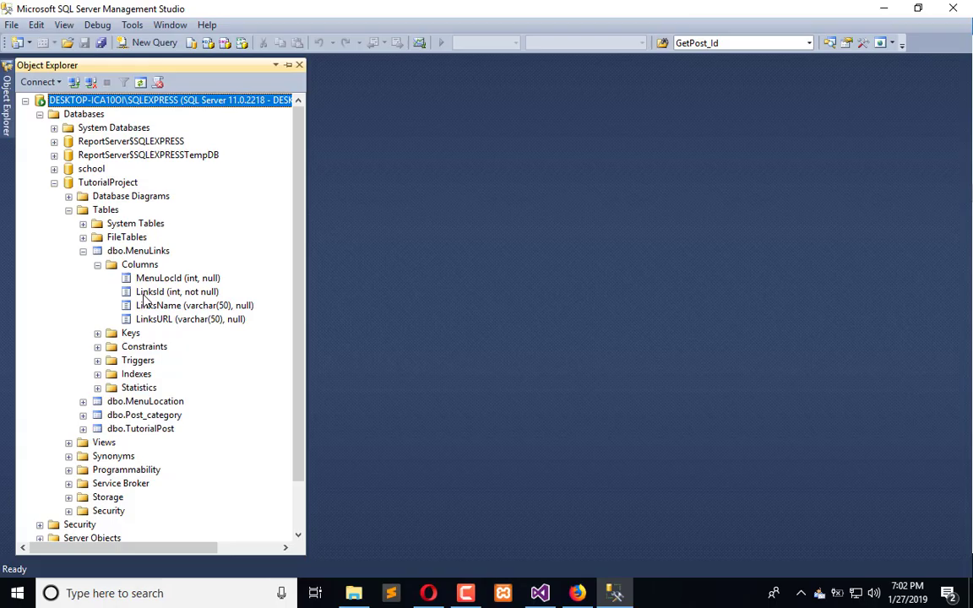
mouse_move(152, 329)
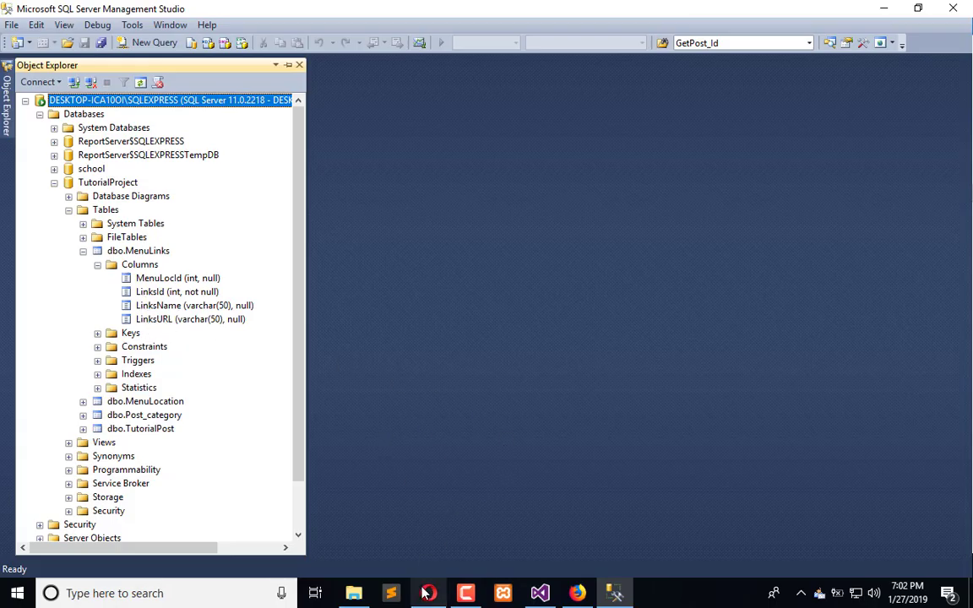
Return to the Create Menu Link web form in Opera for comparison.
click(429, 591)
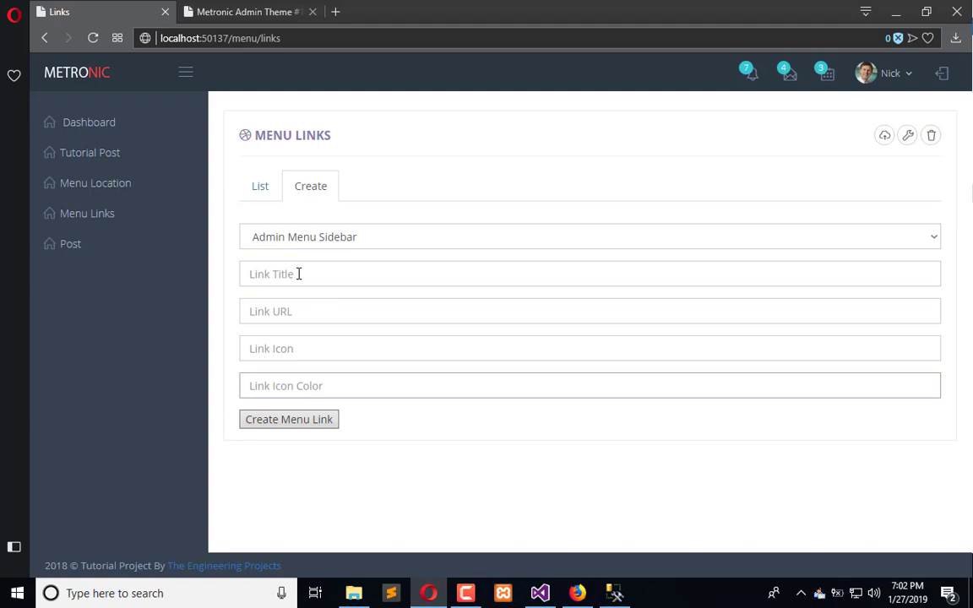
click(590, 311)
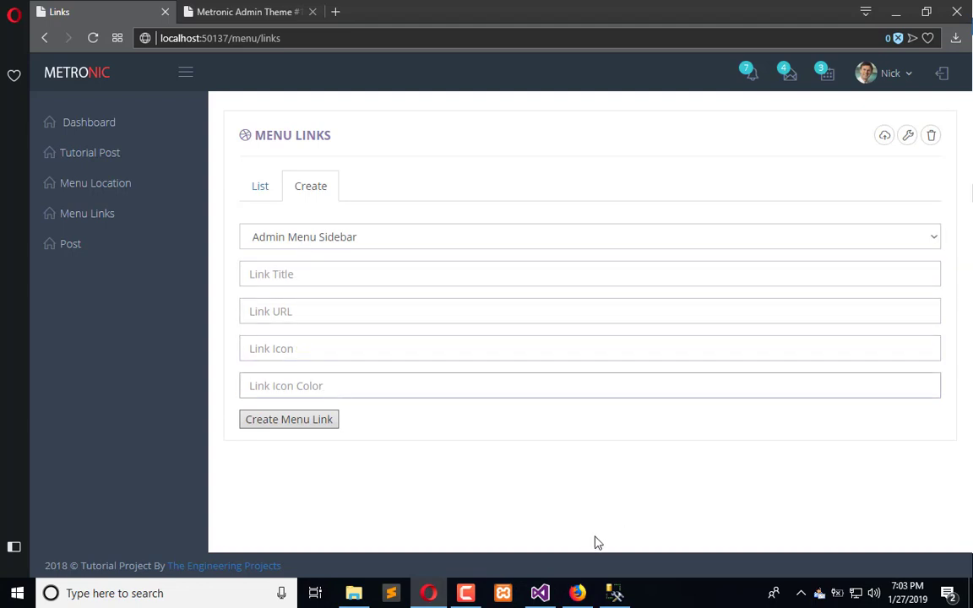
Open dbo.MenuLinks in the table designer from its Object Explorer context menu.
click(615, 593)
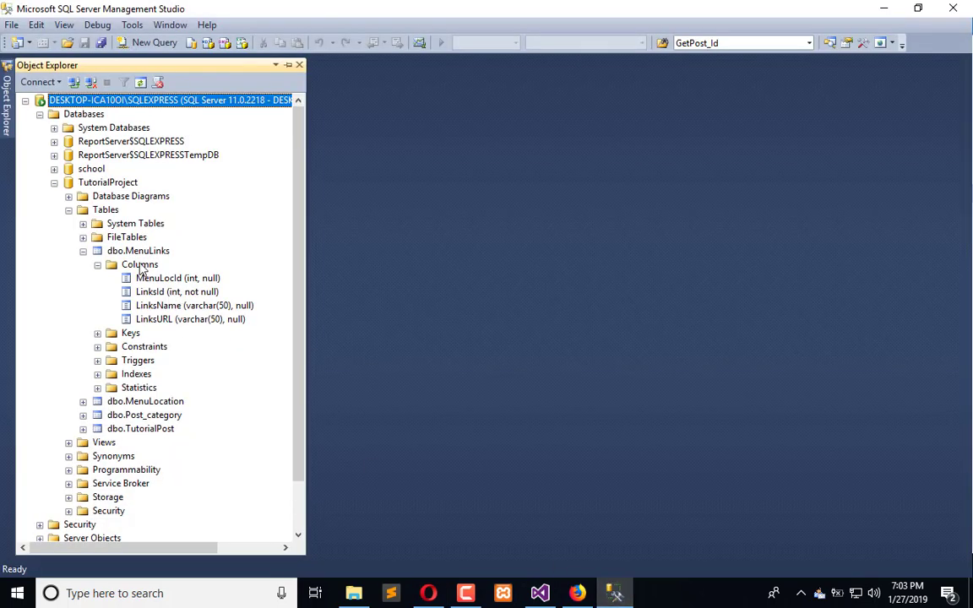
right_click(141, 264)
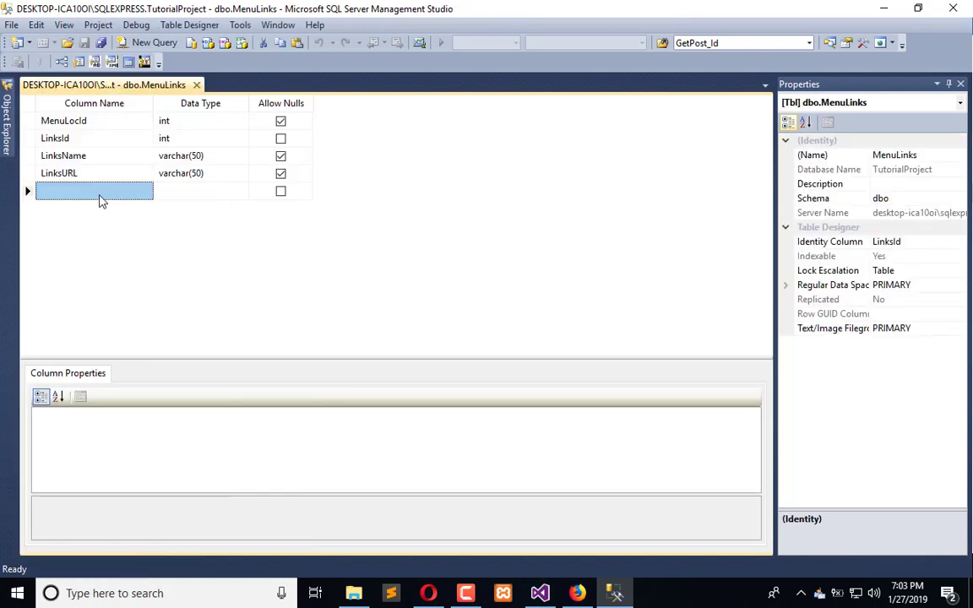
Add new column rows named LinksIcon and LinksIconColor to the MenuLinks design.
text(Li)
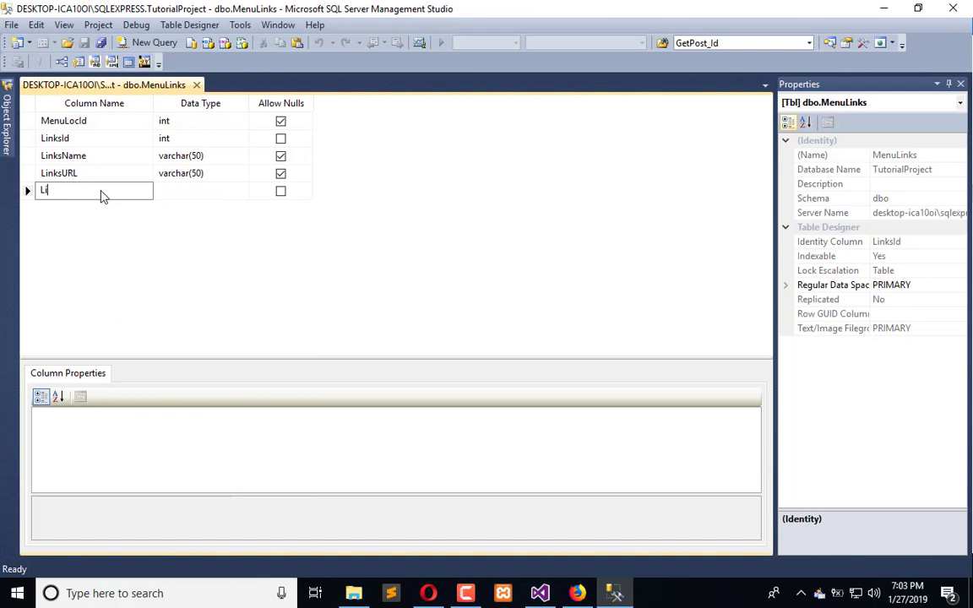
text(nks)
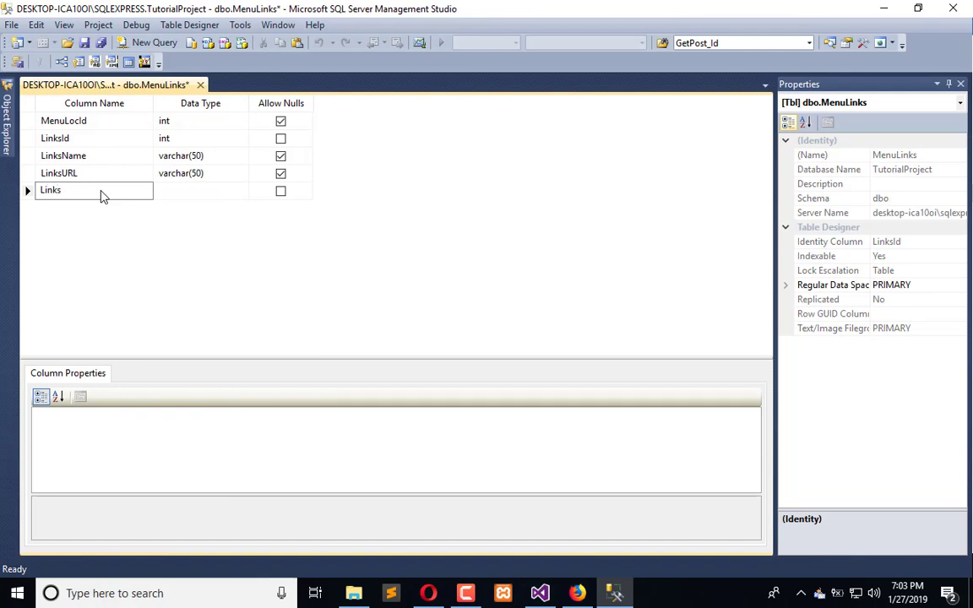
text(LinksIcon)
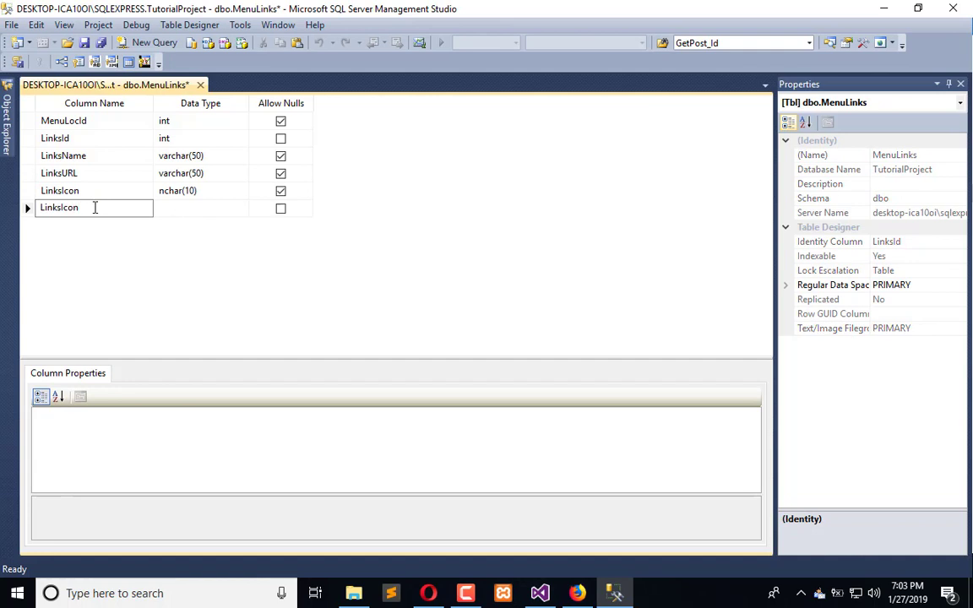
text(Color)
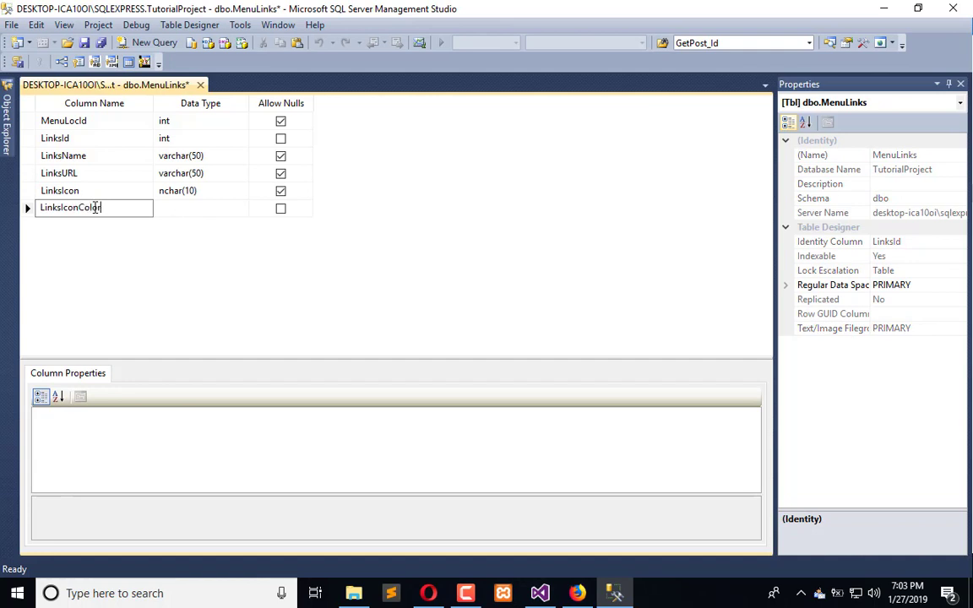
click(200, 189)
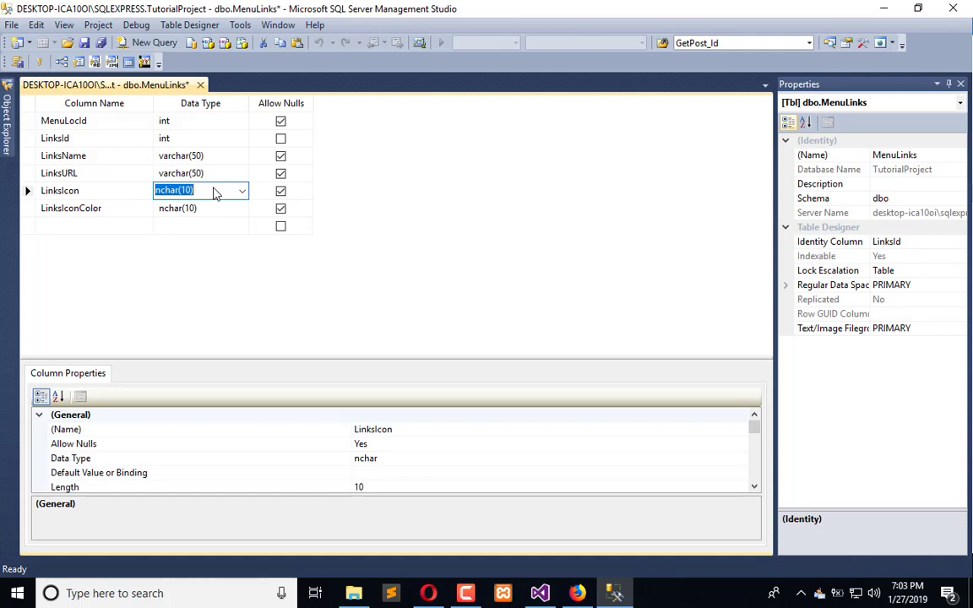
Keep LinksIcon as nchar(10) and set LinksIconColor's data type to nchar(15).
click(216, 190)
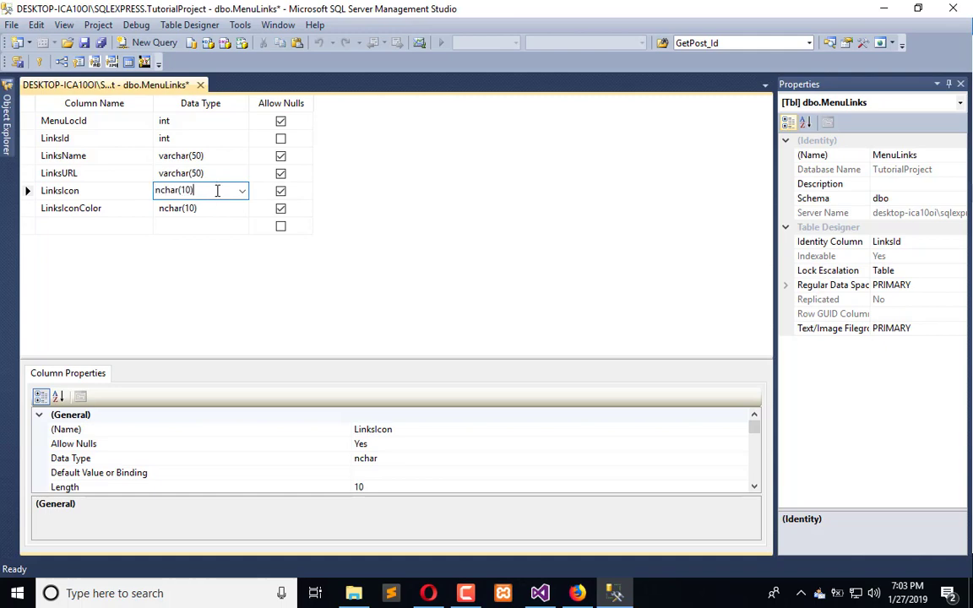
click(199, 207)
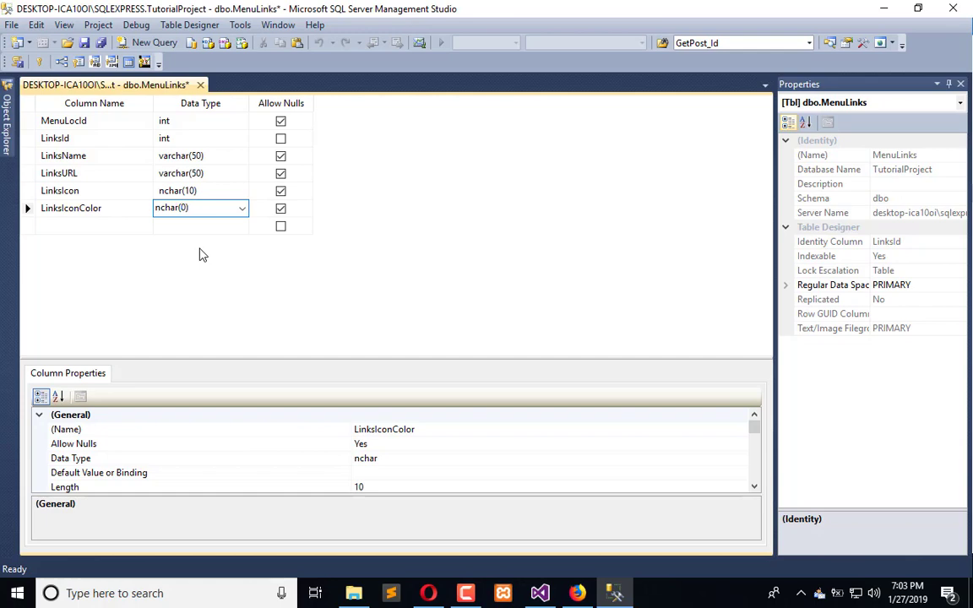
text(15)
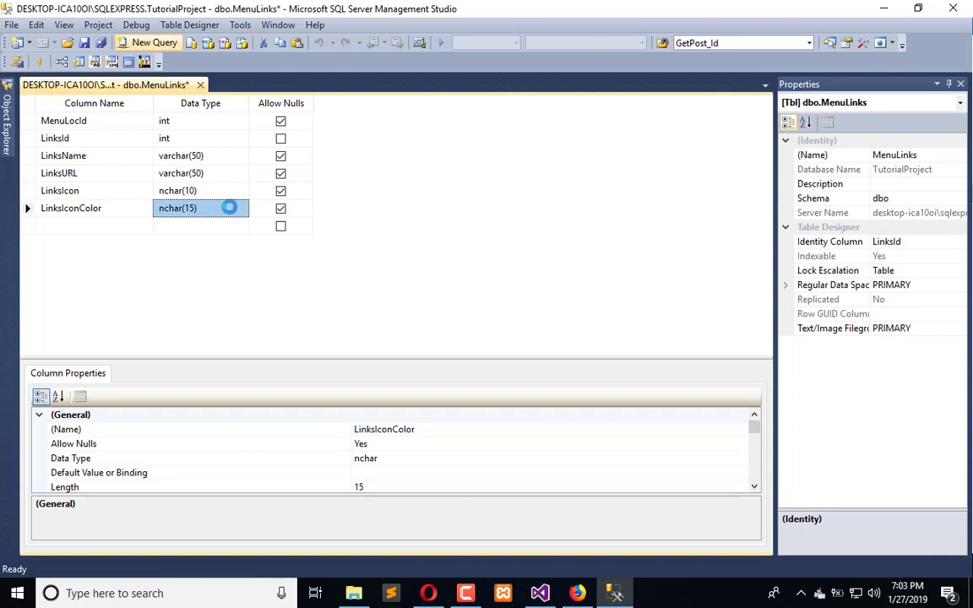
click(154, 42)
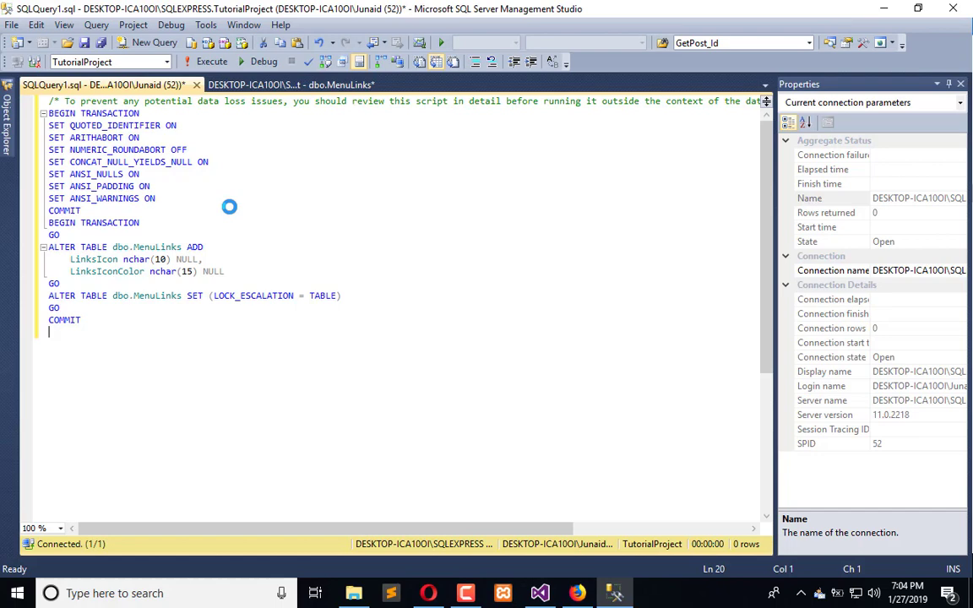
mouse_move(211, 61)
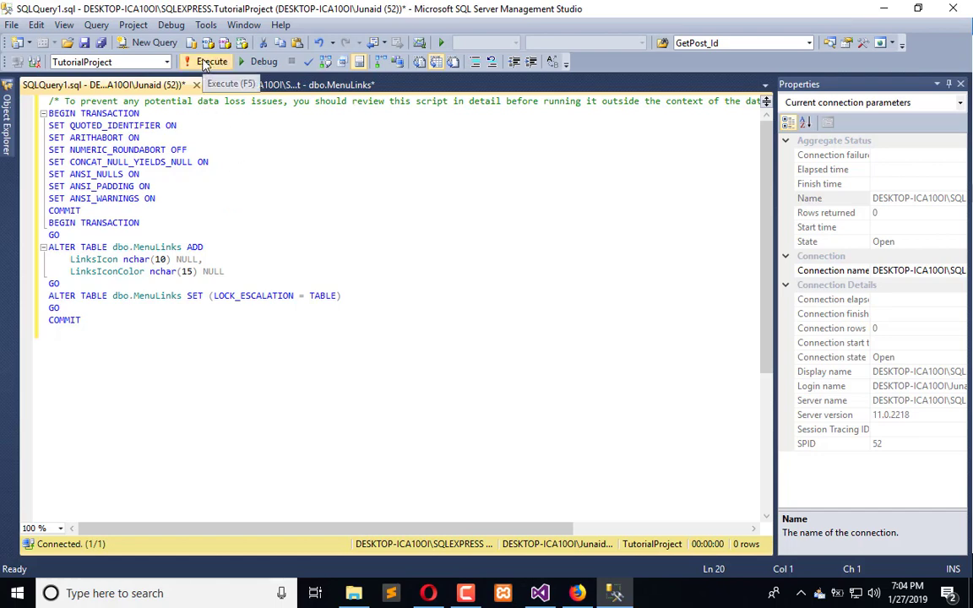
View the generated ALTER TABLE change script adding LinksIcon and LinksIconColor.
click(206, 60)
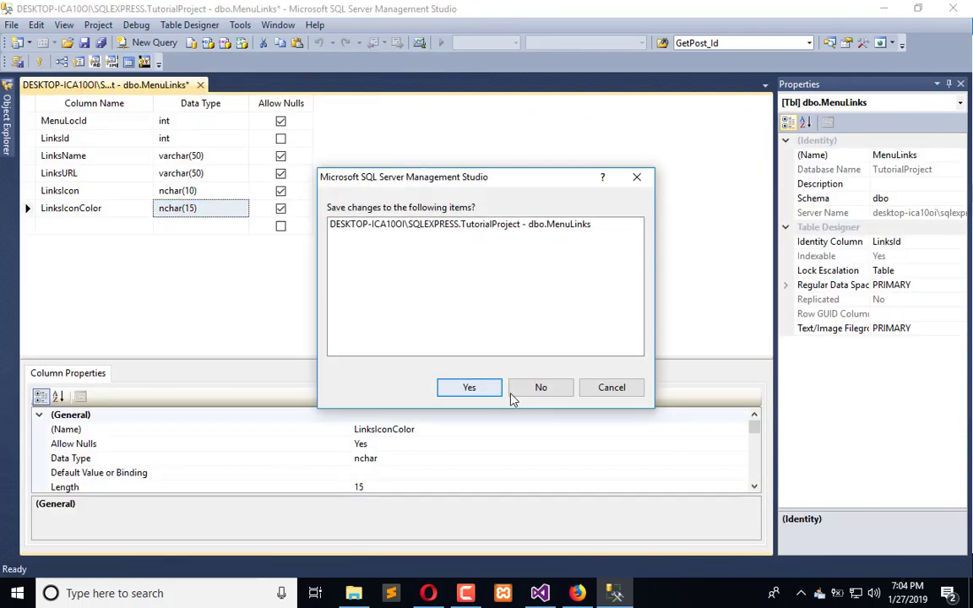
Save the table changes and refresh Columns to confirm LinksIcon and LinksIconColor exist.
click(470, 387)
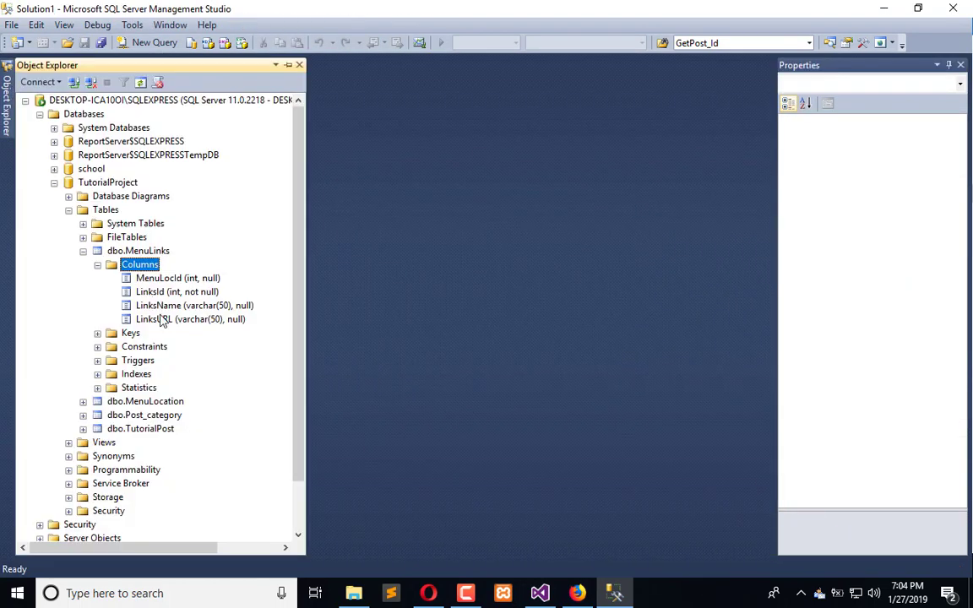
right_click(138, 263)
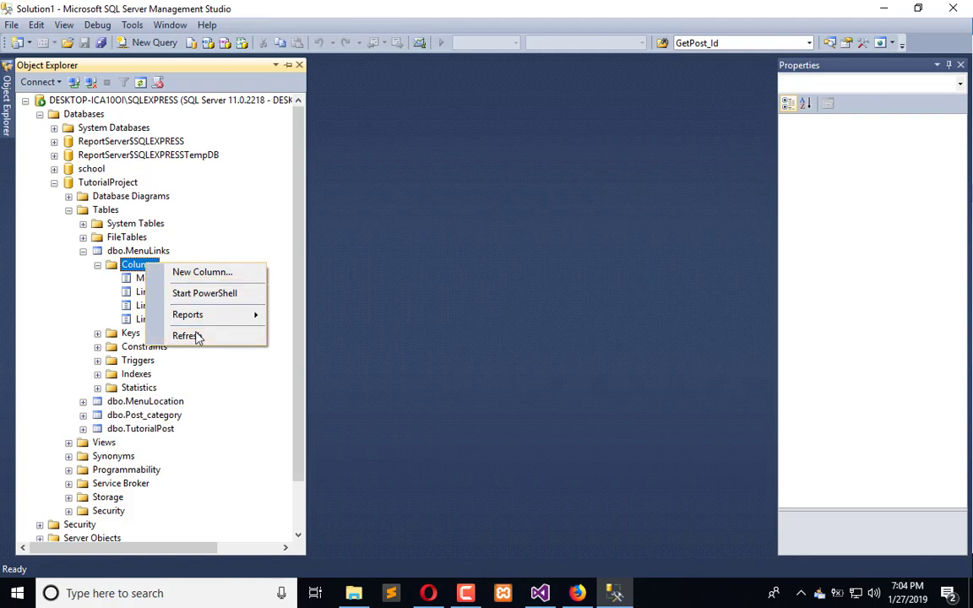
click(187, 337)
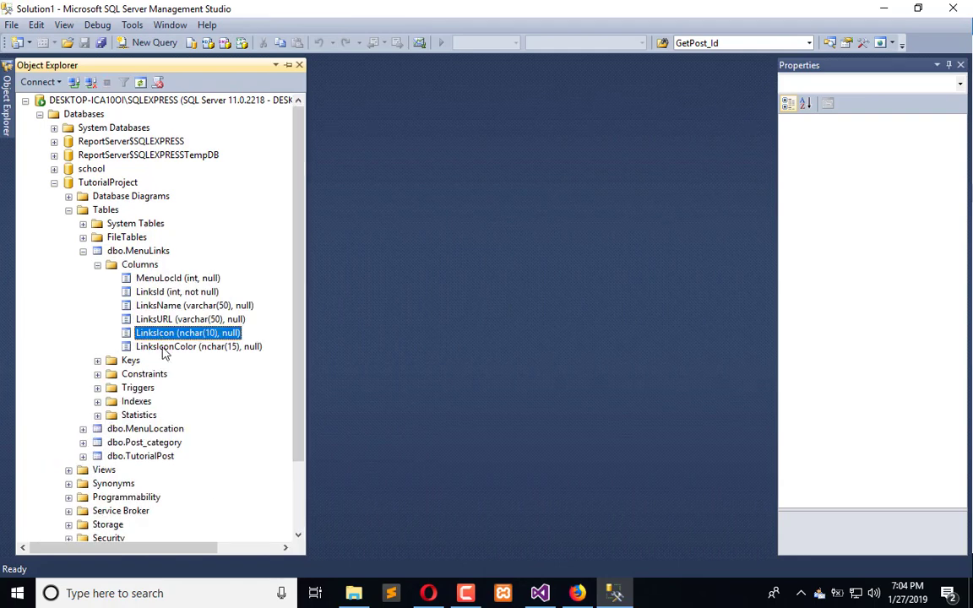
click(199, 346)
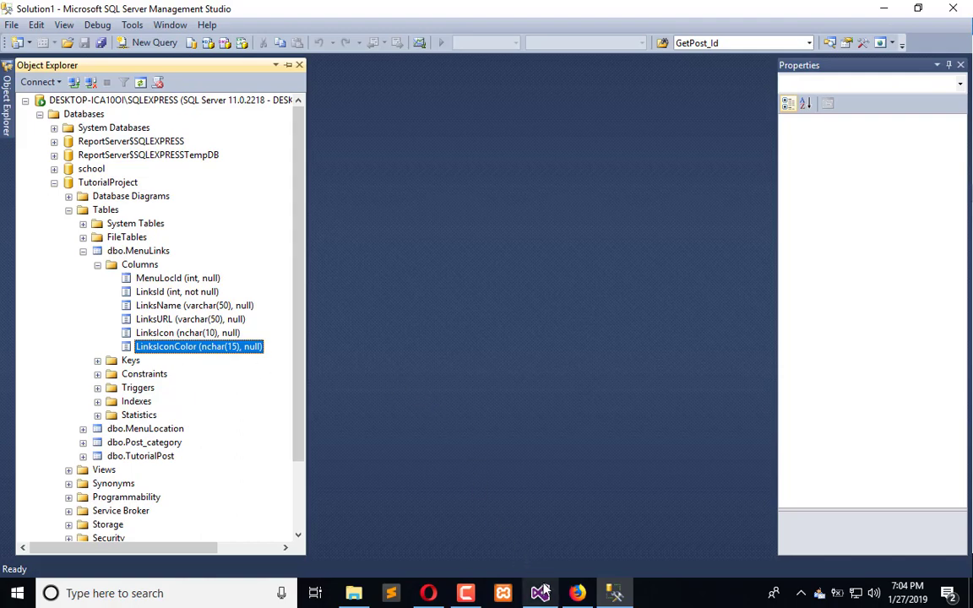
click(540, 591)
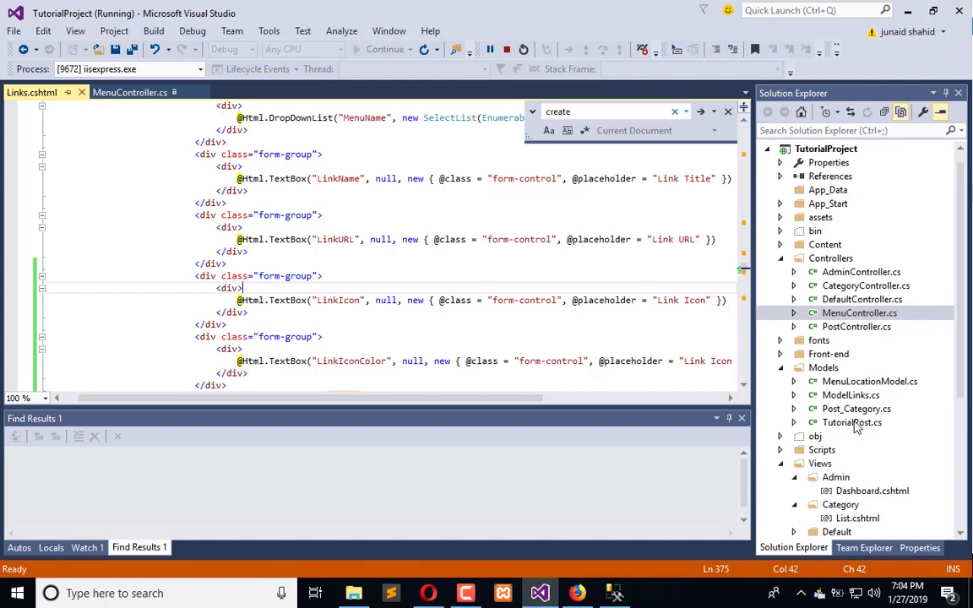
Stop debugging and add public string LinksIcon and LinksIconColor properties to ModelLinks.cs.
click(851, 395)
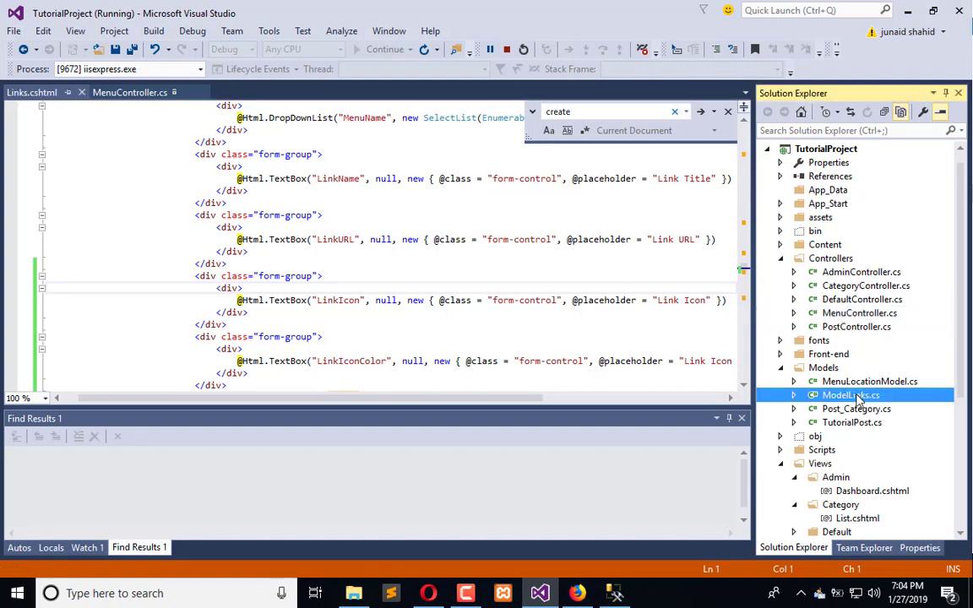
double_click(850, 396)
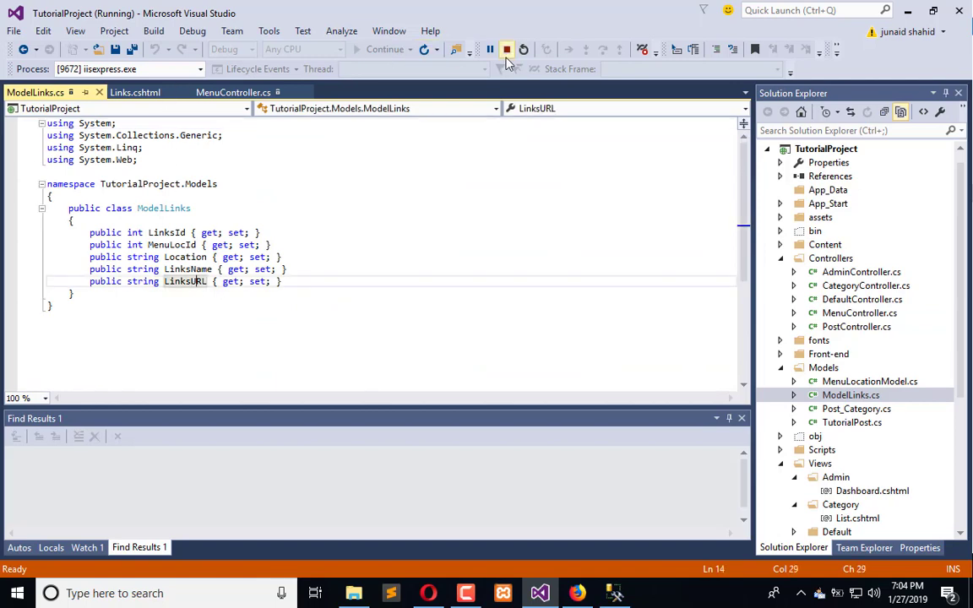
click(506, 49)
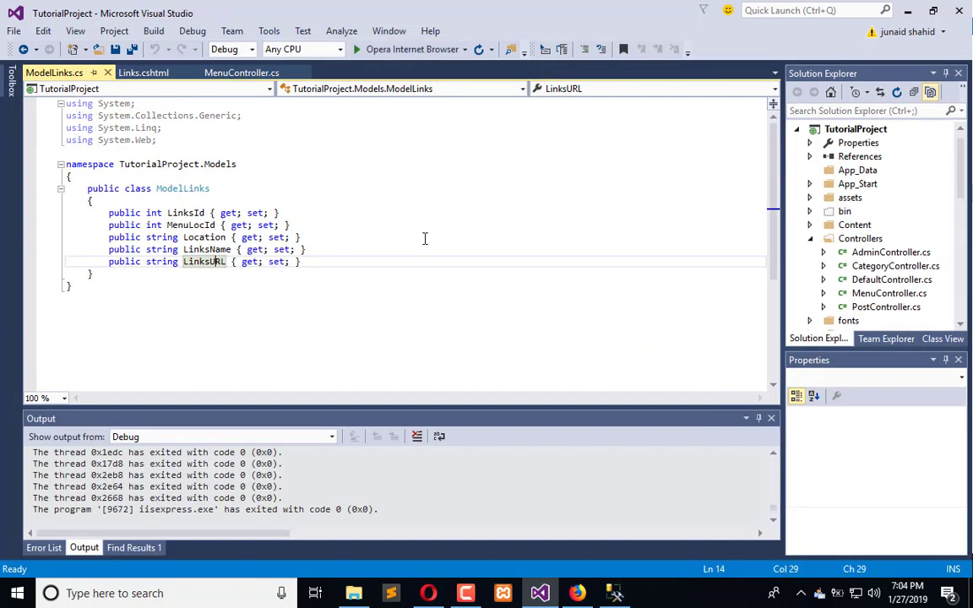
drag(108, 250, 300, 260)
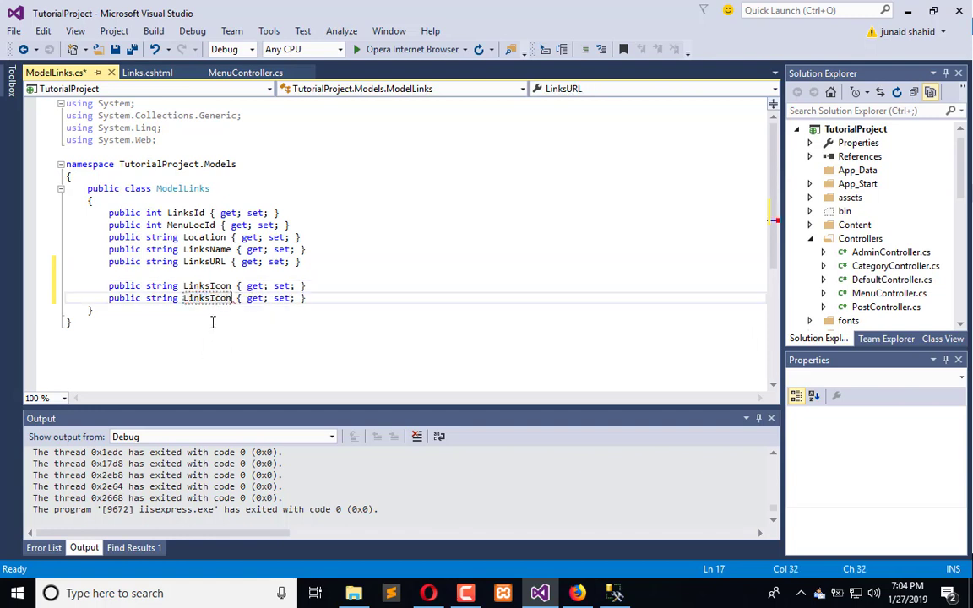
text(Color)
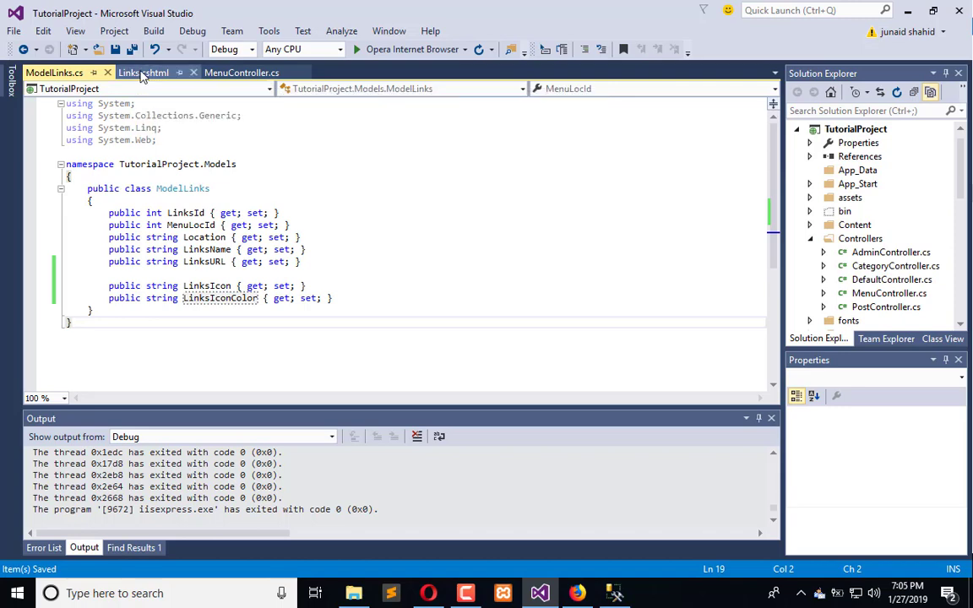
In Links.cshtml's AJAX handler, send LinksIcon and LinksIconColor from #LinksIcon and #LinksIconColor.
click(142, 71)
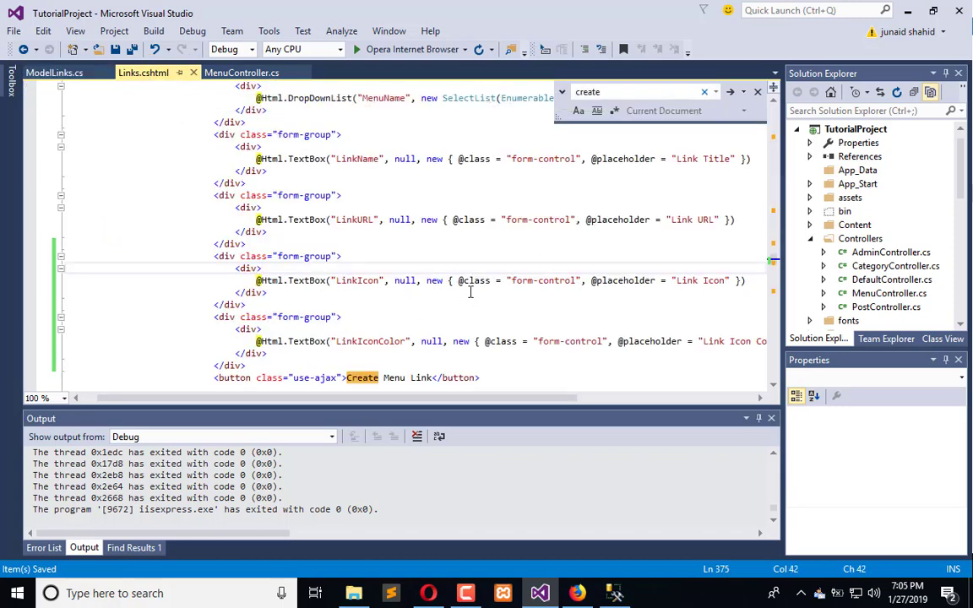
scroll(down, 3)
text(LinksIcon: $('#LinkURL').val())
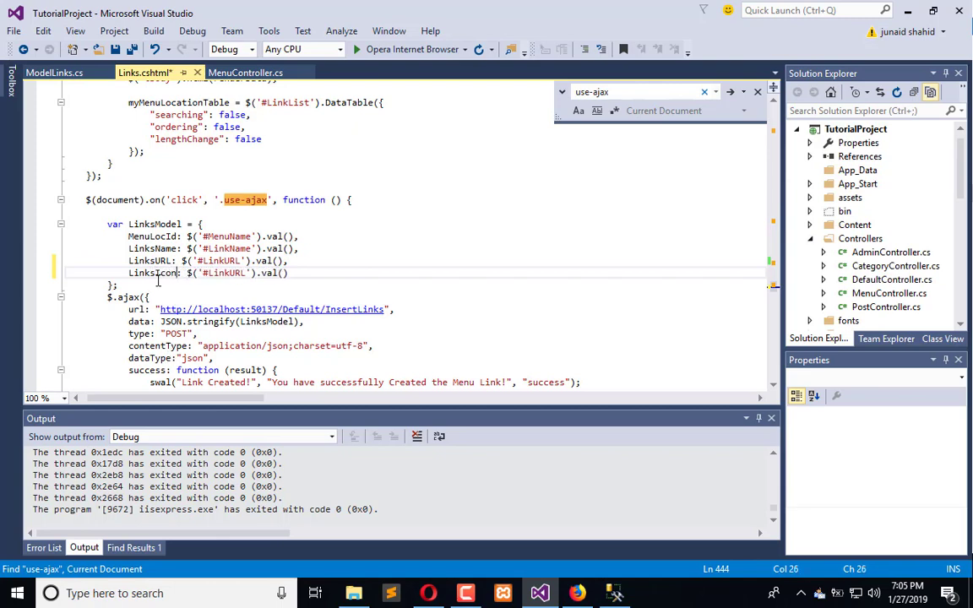
double_click(152, 274)
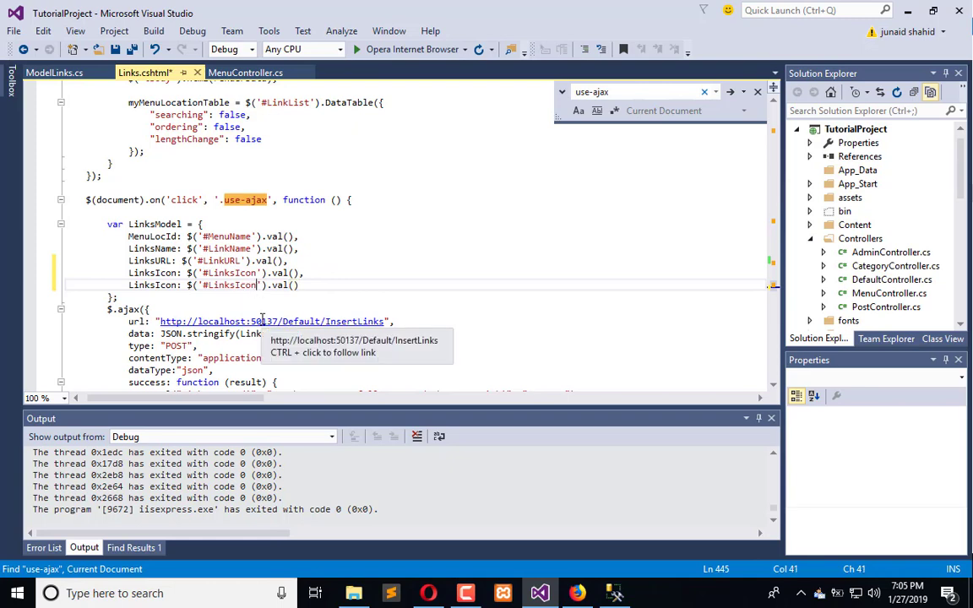
text(Color)
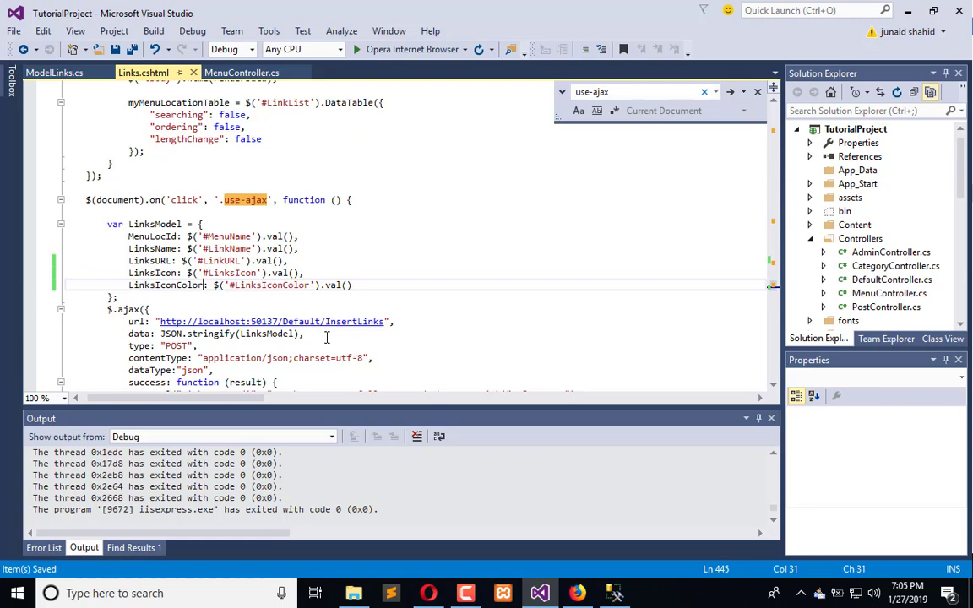
scroll(down, 3)
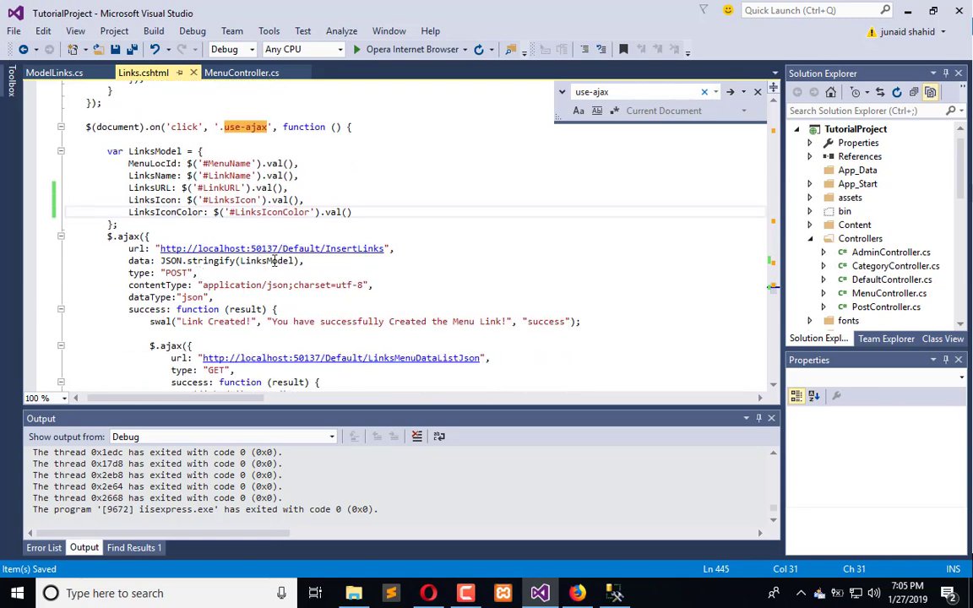
scroll(down, 3)
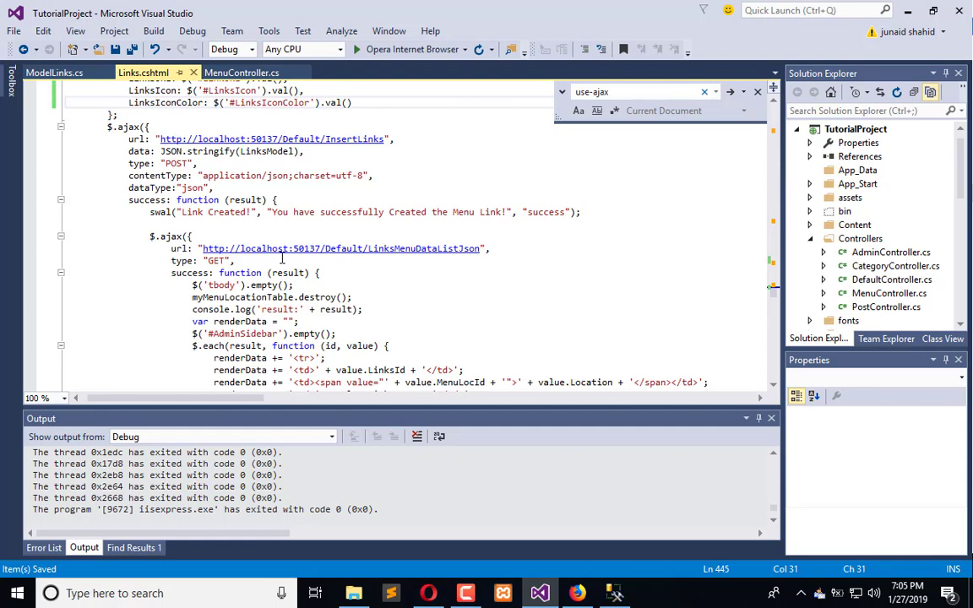
mouse_move(389, 167)
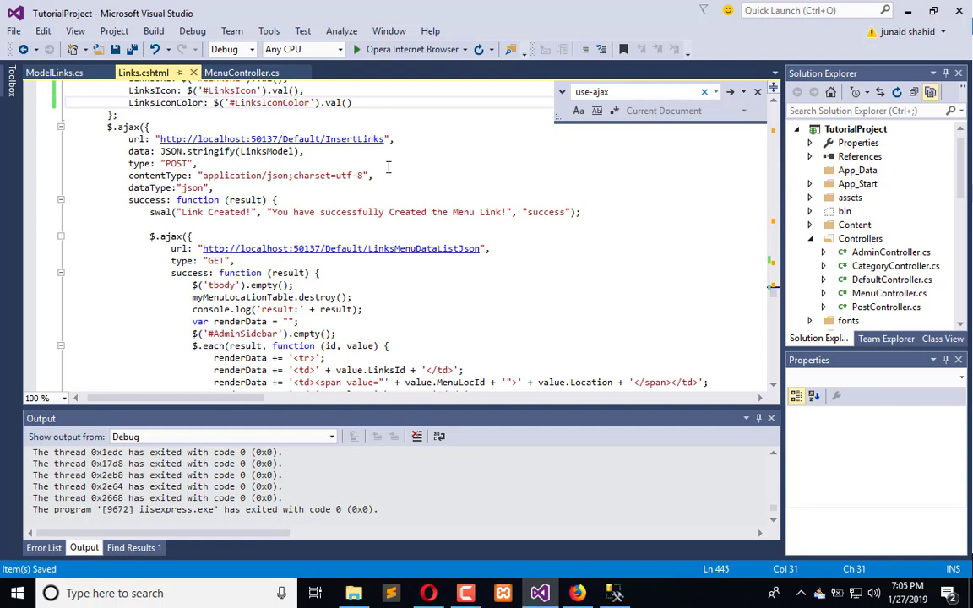
mouse_move(392, 152)
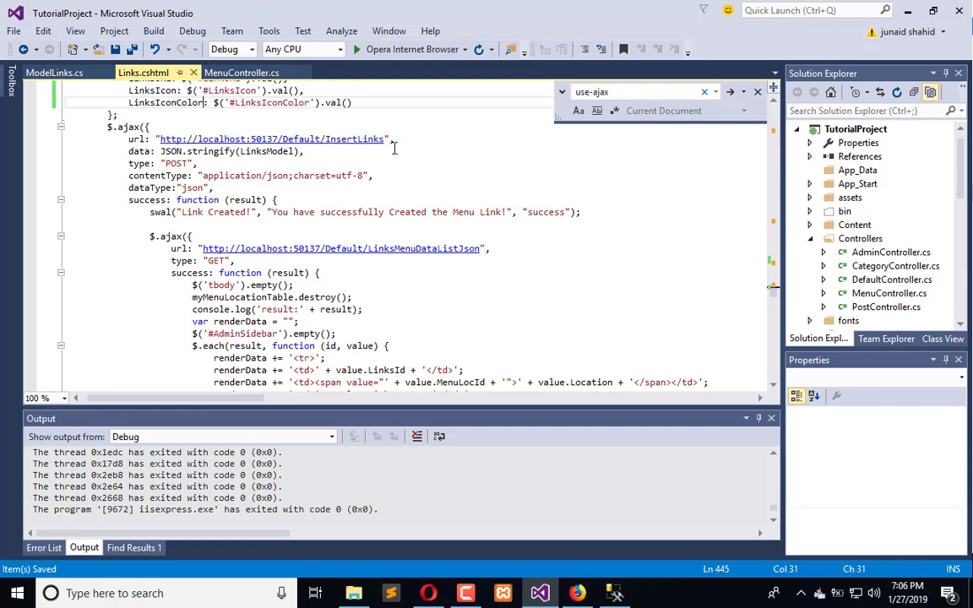
mouse_move(395, 148)
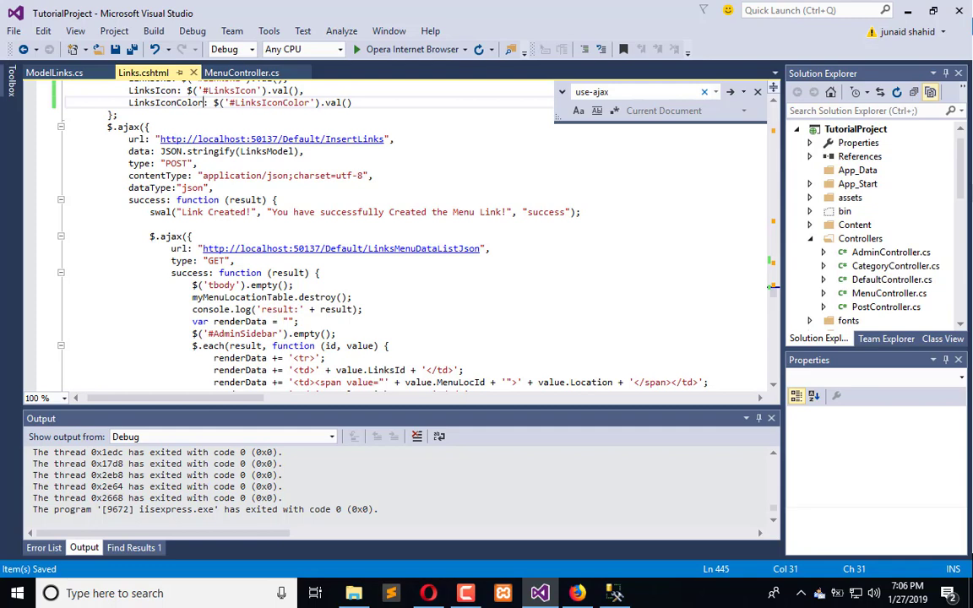